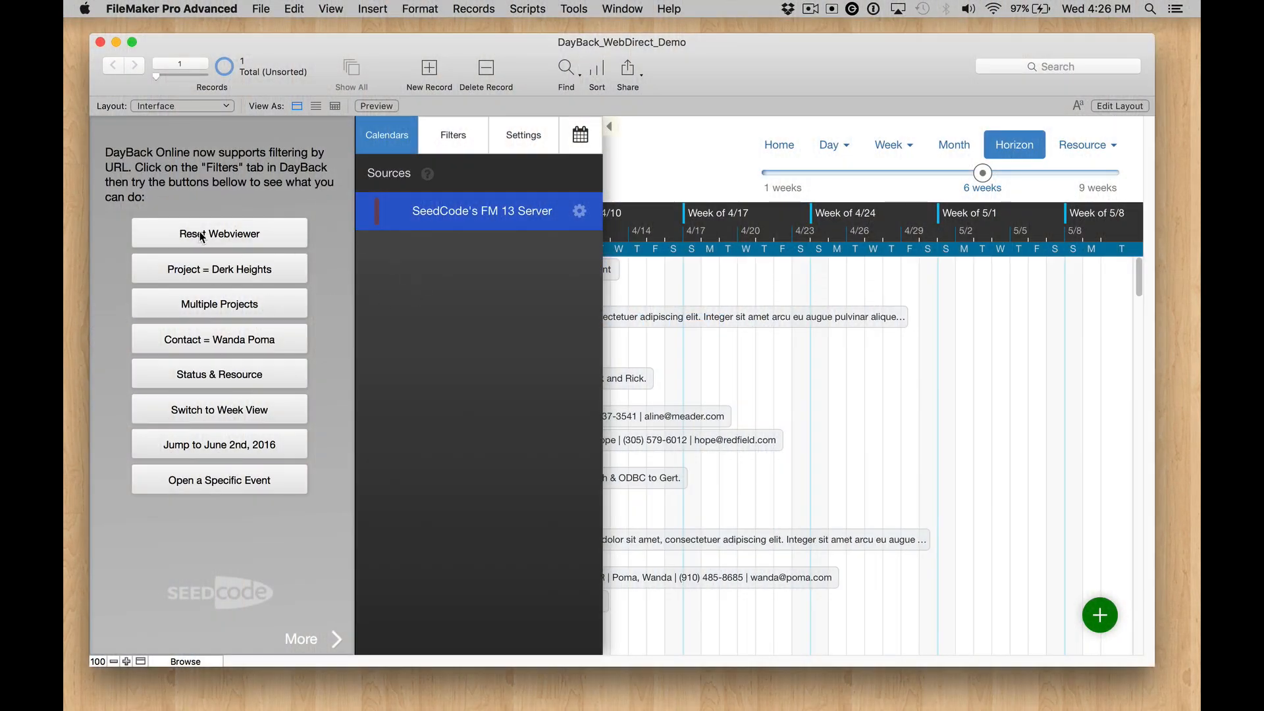
{"action": "mouse_move", "coordinate": [611, 131]}
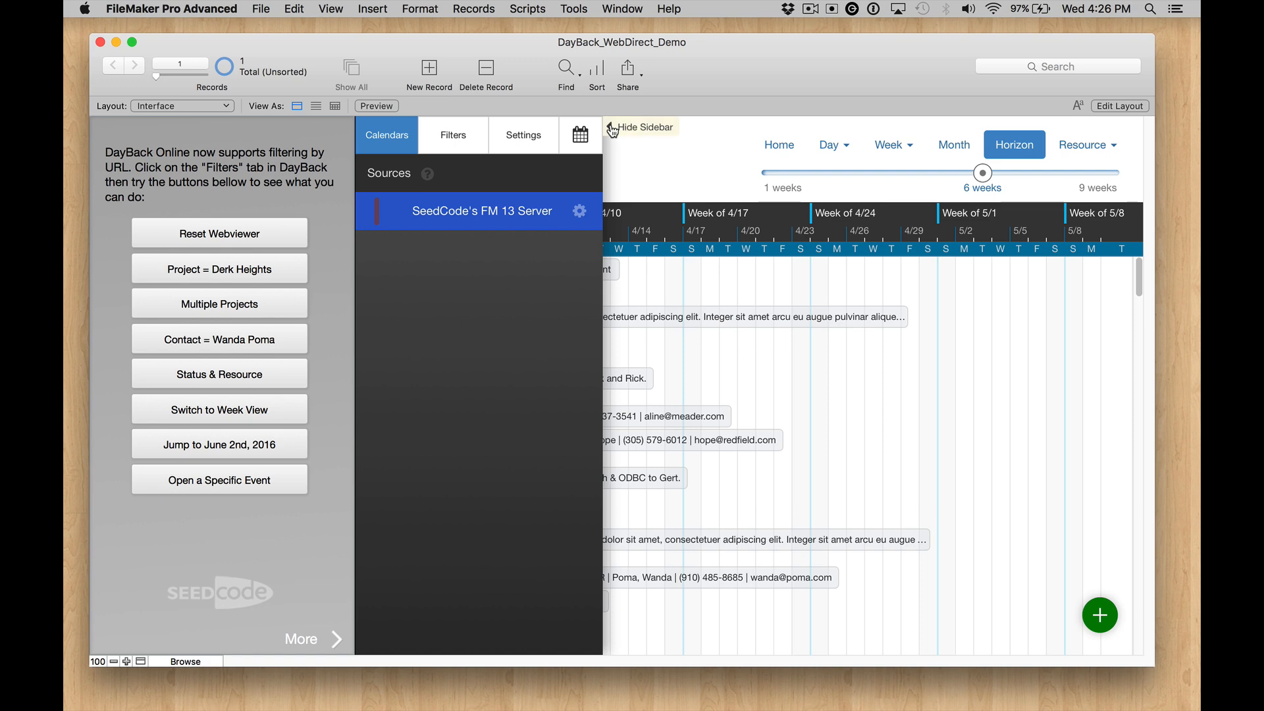
Step: Hide the calendar's sources panel, filter to the Derk Heights project, and widen the horizon to 7 weeks
{"action": "left_click", "coordinate": [638, 128]}
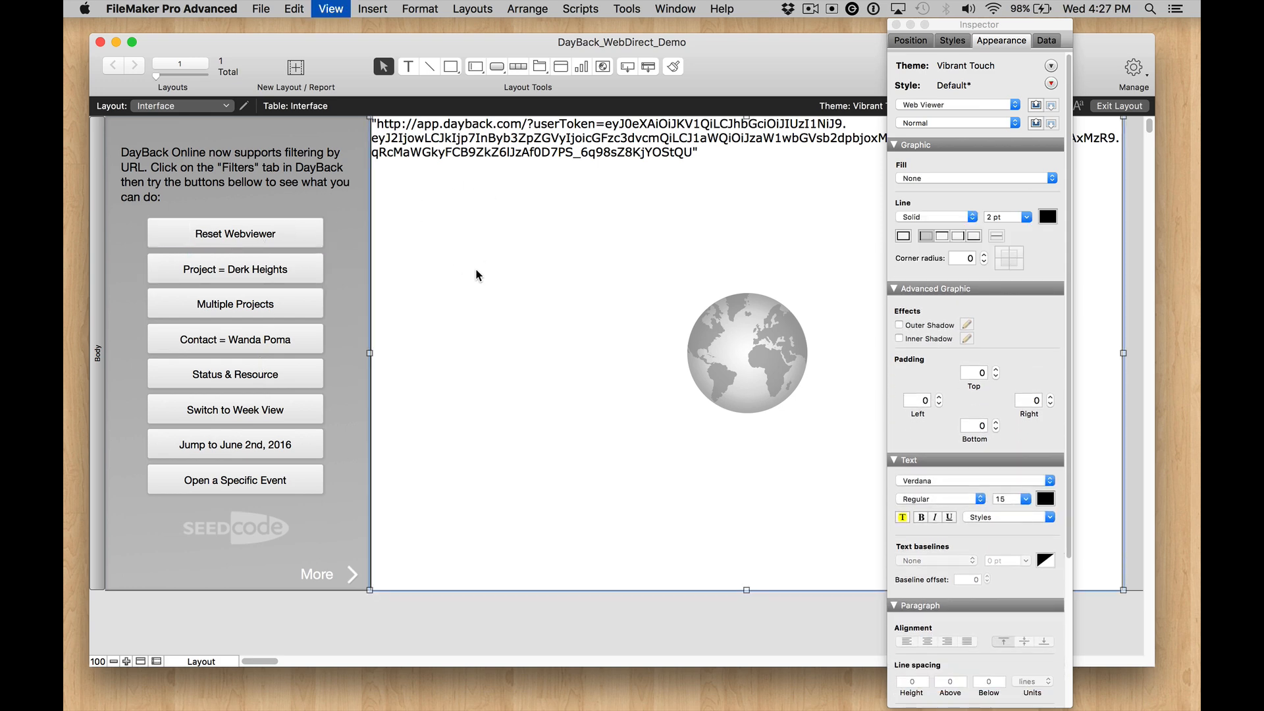
{"action": "left_click", "coordinate": [1119, 105]}
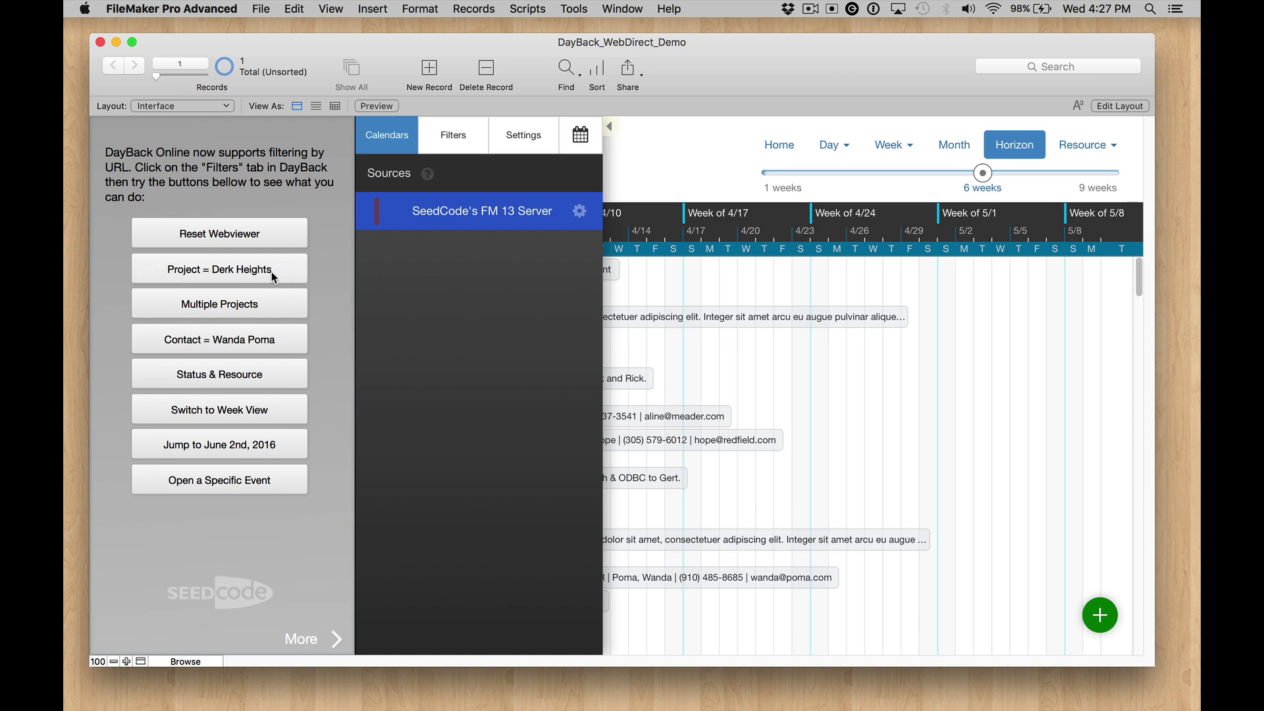
{"action": "mouse_move", "coordinate": [560, 182]}
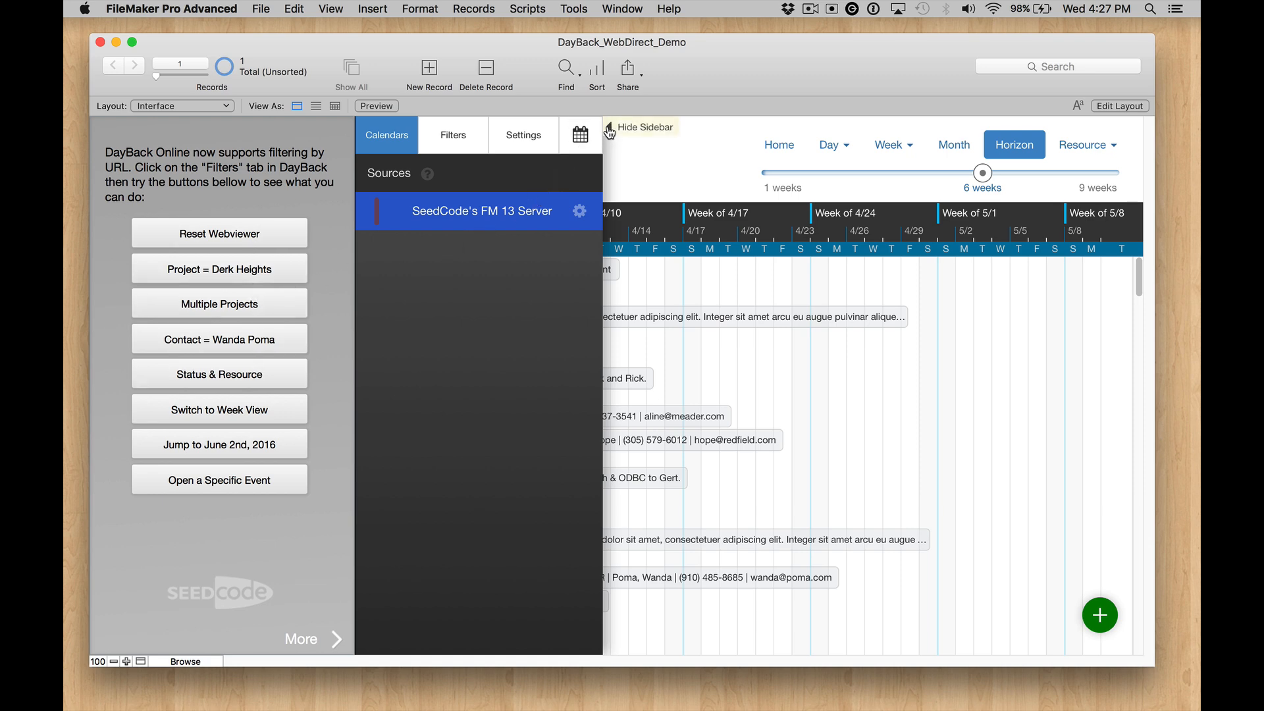
{"action": "left_click", "coordinate": [642, 128]}
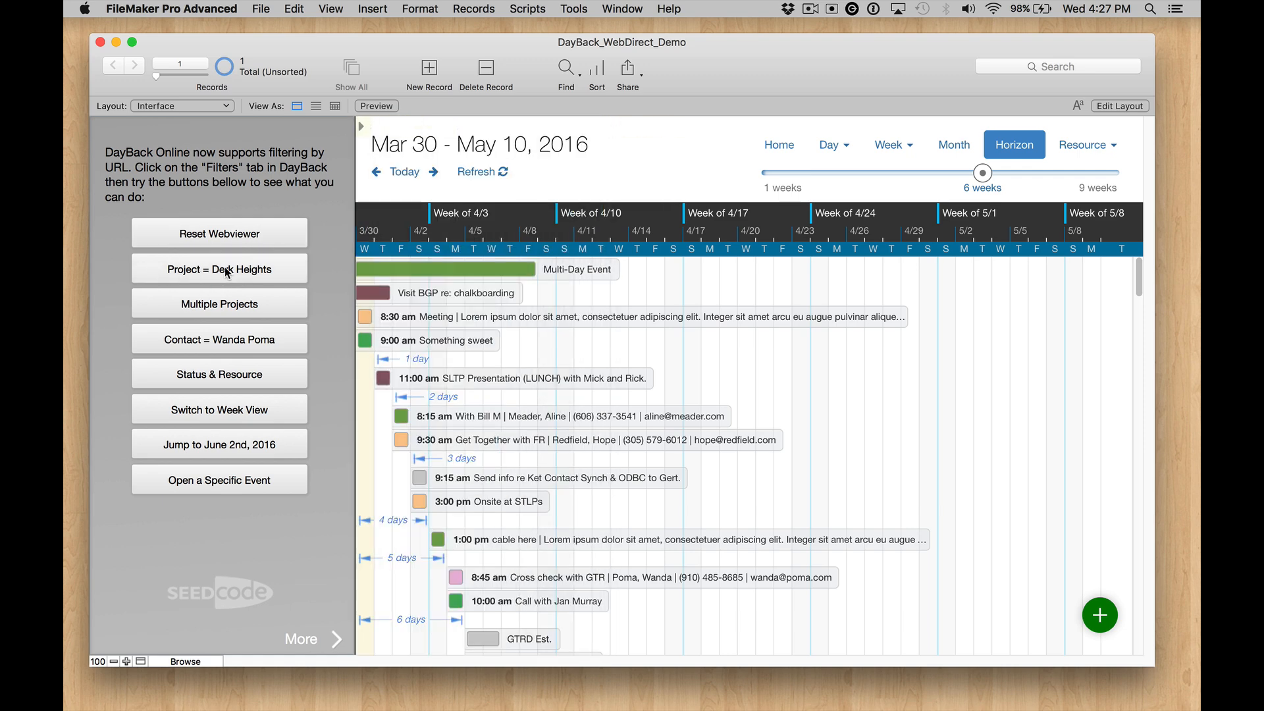
{"action": "left_click", "coordinate": [219, 268]}
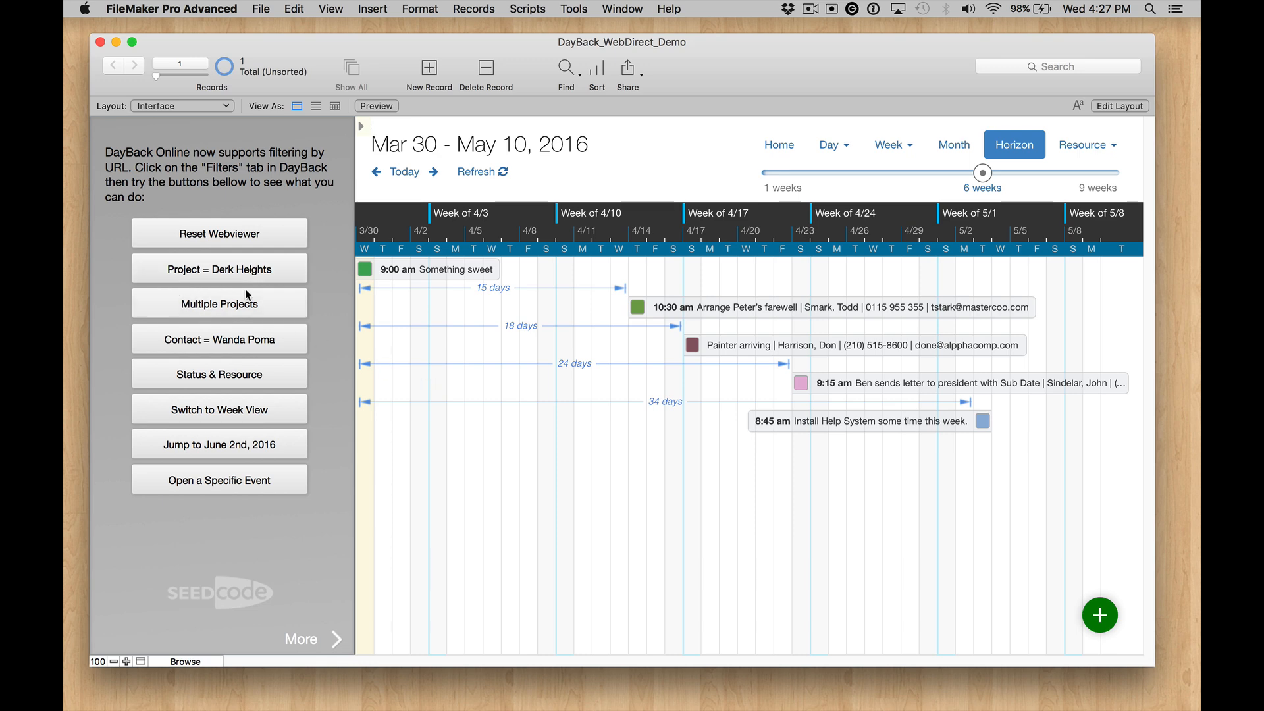
{"action": "mouse_move", "coordinate": [982, 172]}
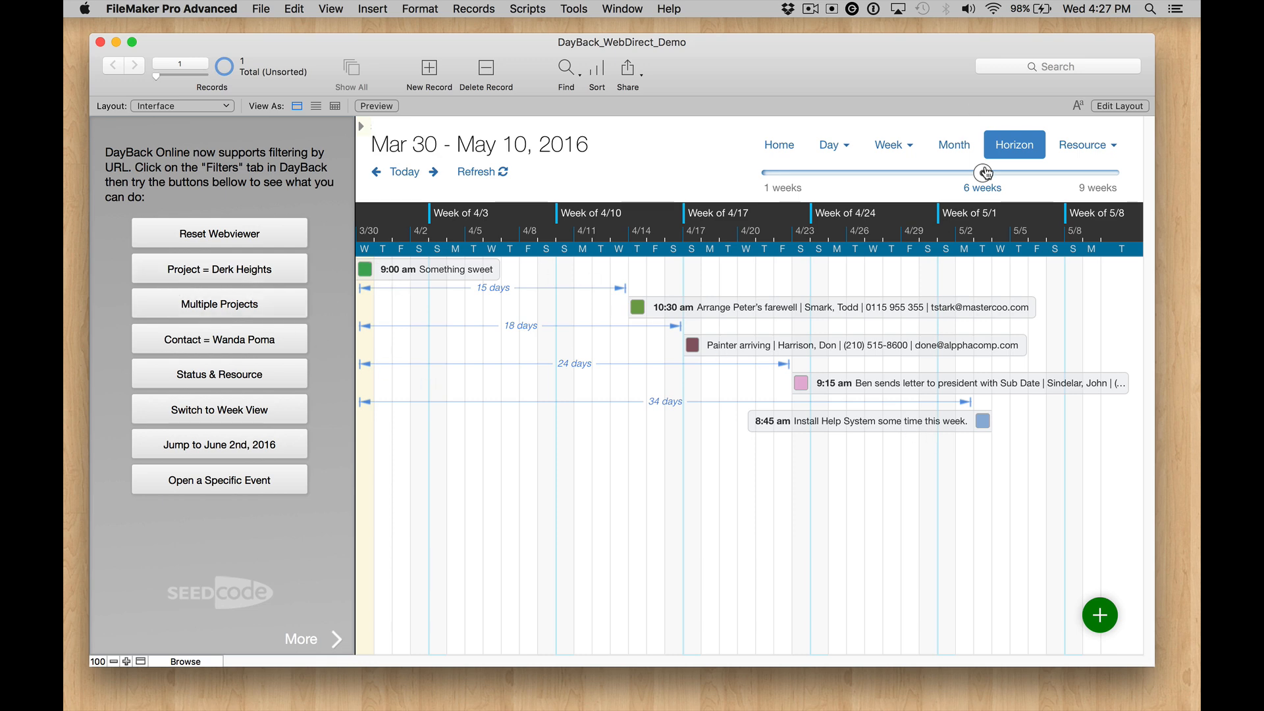
{"action": "left_click_drag", "start_coordinate": [982, 172], "coordinate": [1024, 172]}
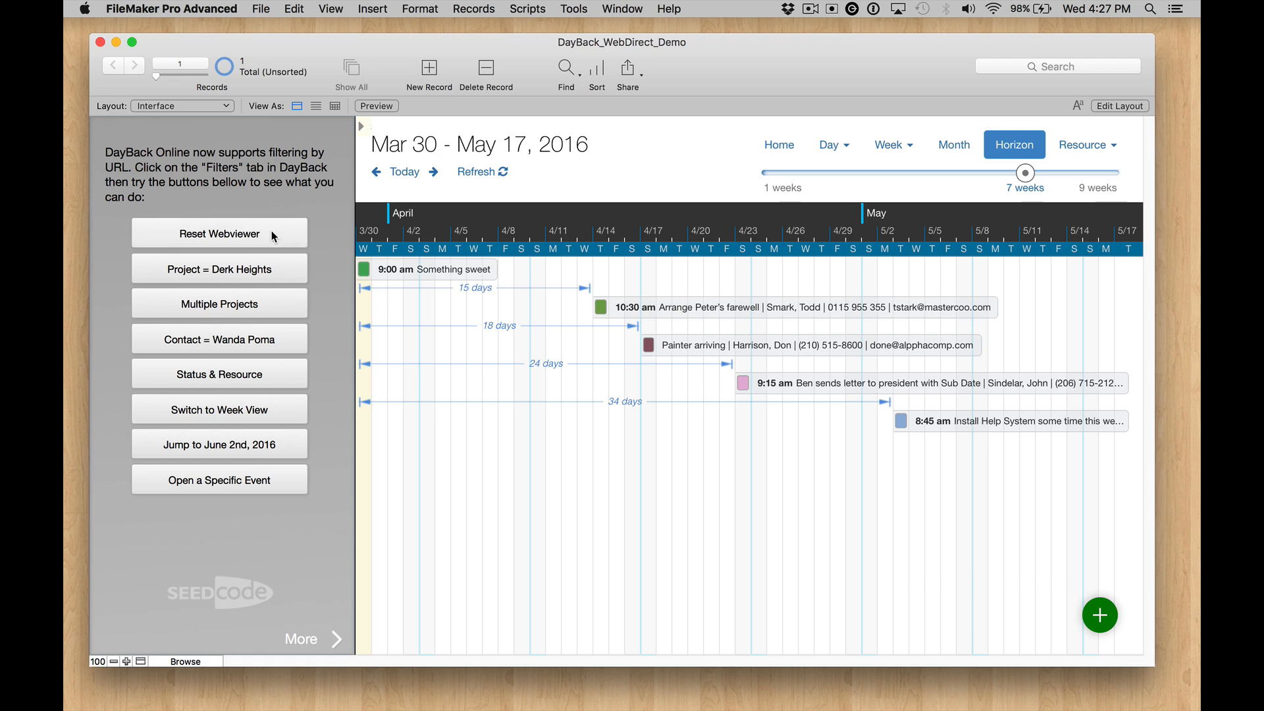
Step: Reset the web viewer so the calendar shows all events unfiltered over the seven-week span
{"action": "left_click", "coordinate": [219, 233]}
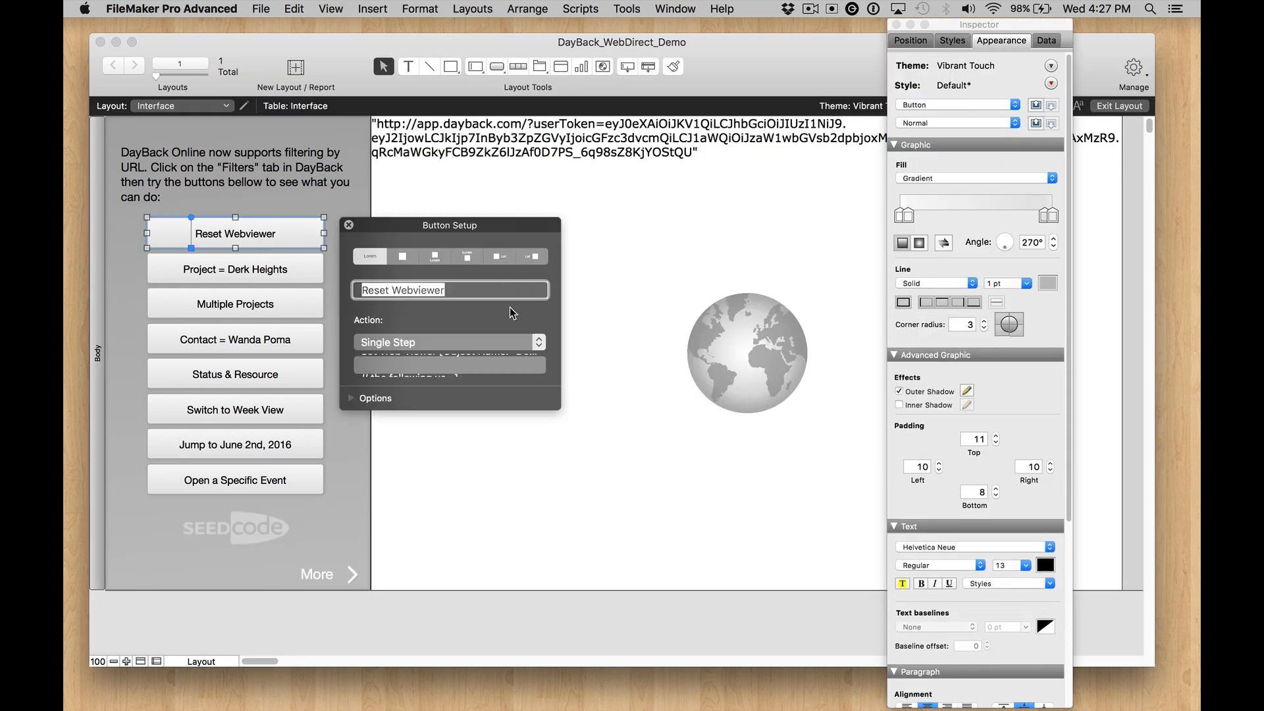
{"action": "left_click", "coordinate": [235, 269]}
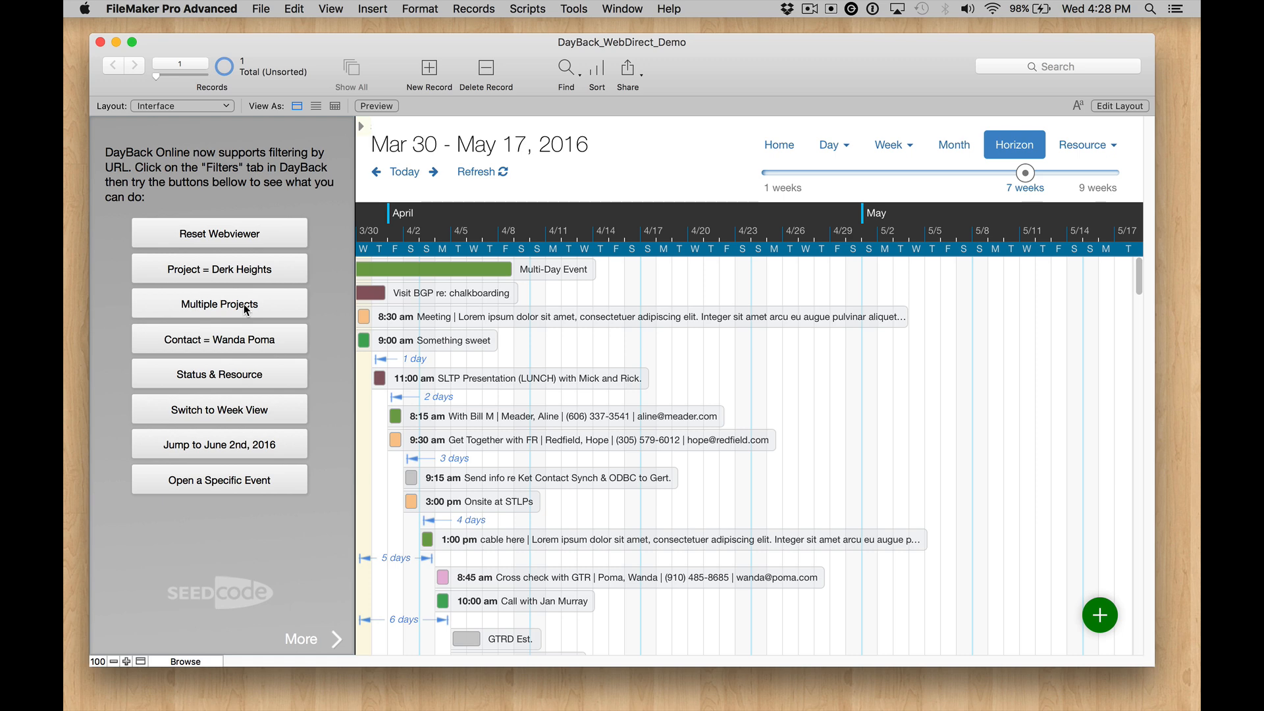
{"action": "mouse_move", "coordinate": [302, 358]}
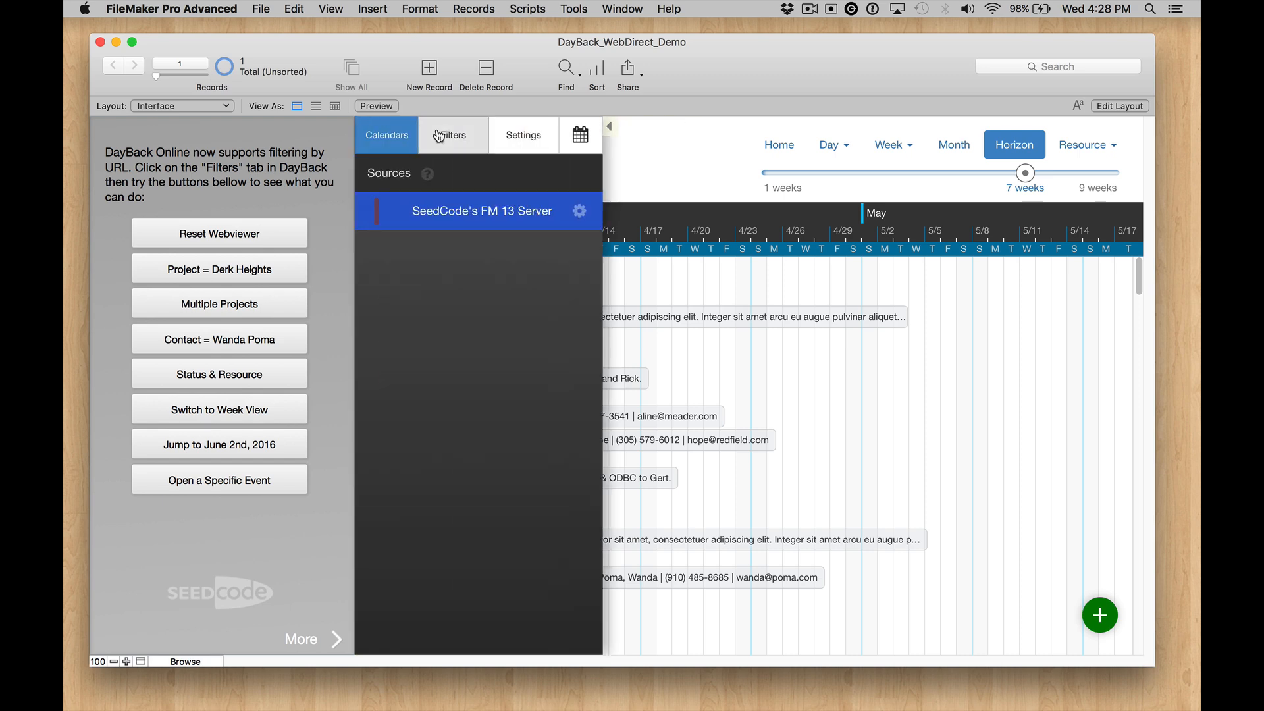
Step: Show the Filters sidebar, apply Derk Heights then three projects at once, and drop Blanes Studio
{"action": "left_click", "coordinate": [453, 134]}
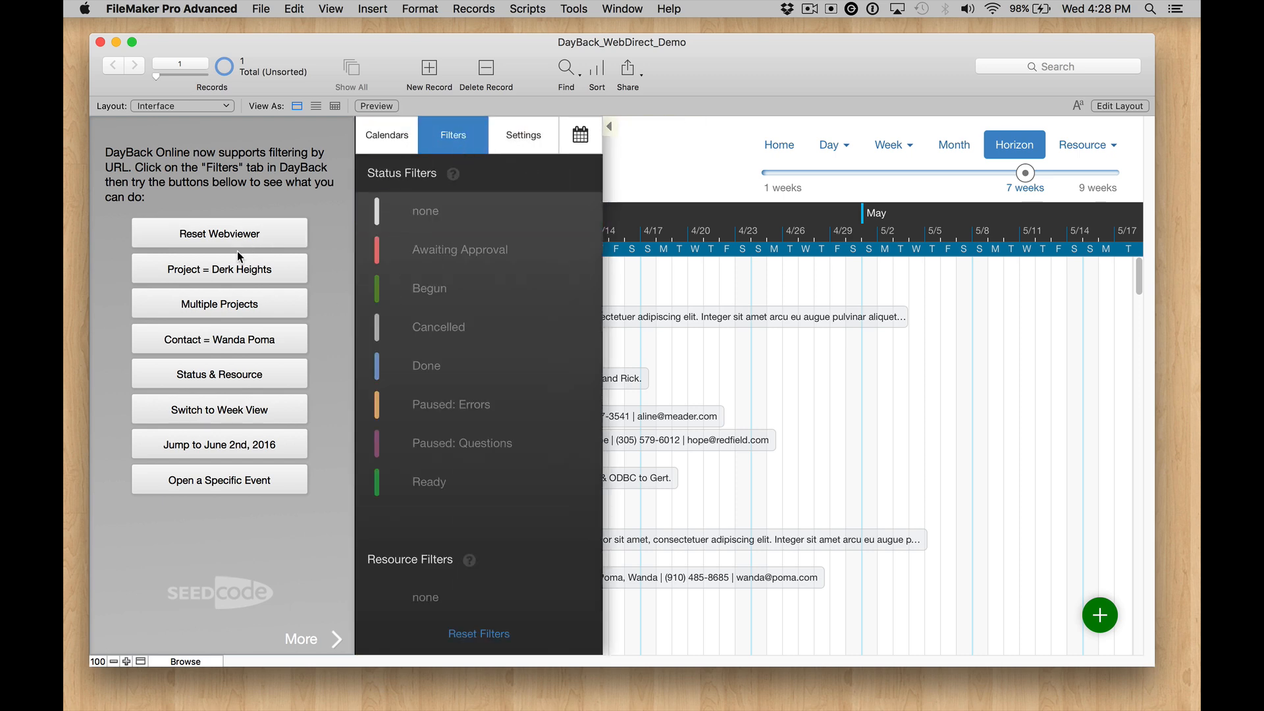
{"action": "left_click", "coordinate": [218, 269]}
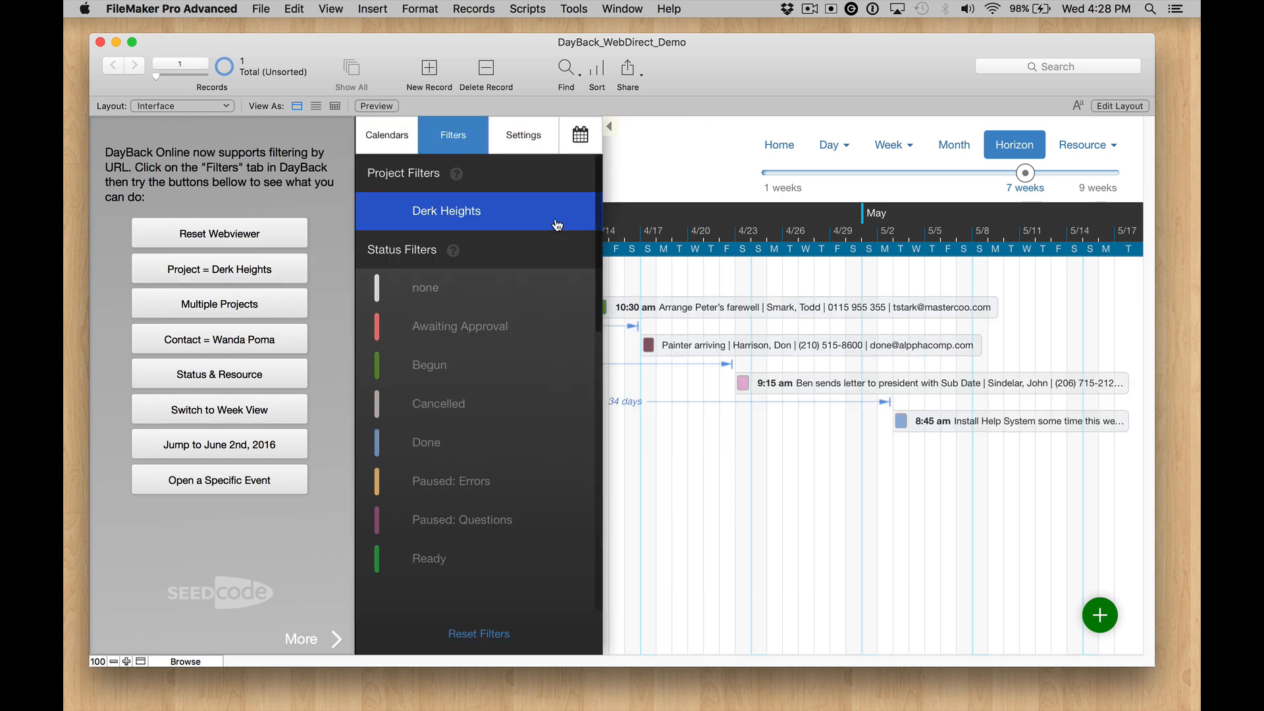
{"action": "mouse_move", "coordinate": [510, 226]}
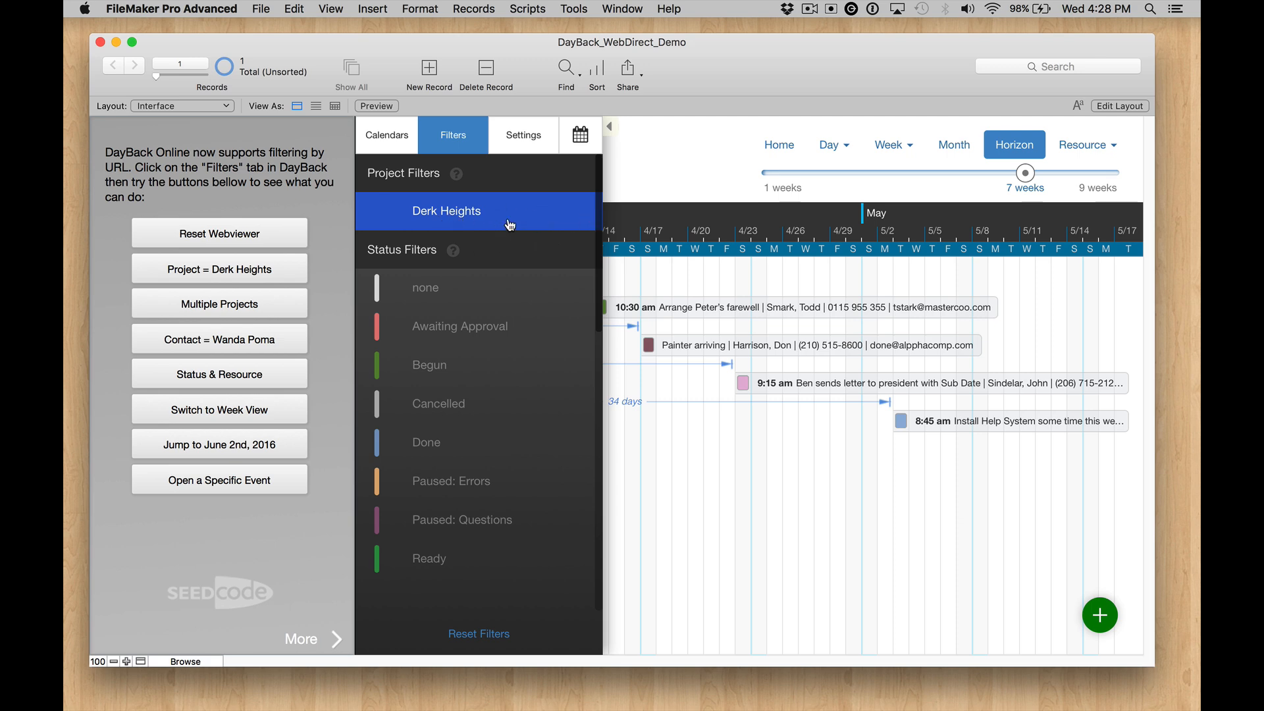
{"action": "mouse_move", "coordinate": [221, 316]}
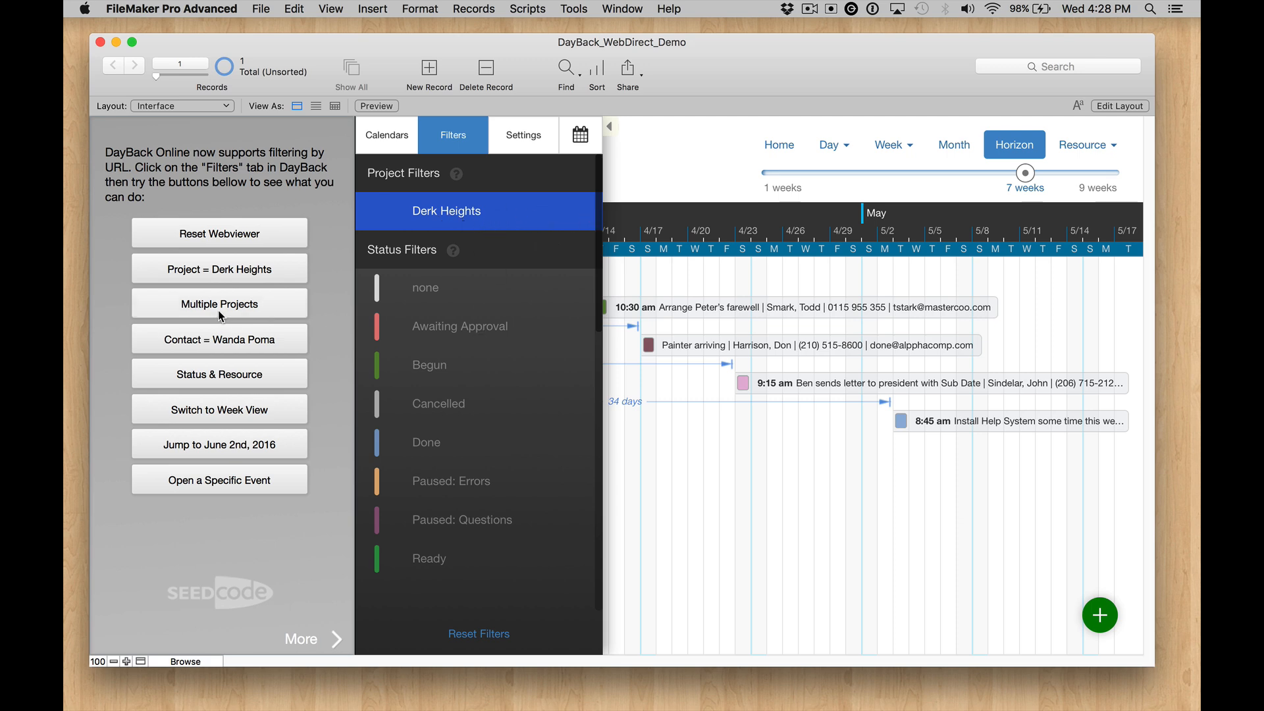
{"action": "left_click", "coordinate": [219, 303]}
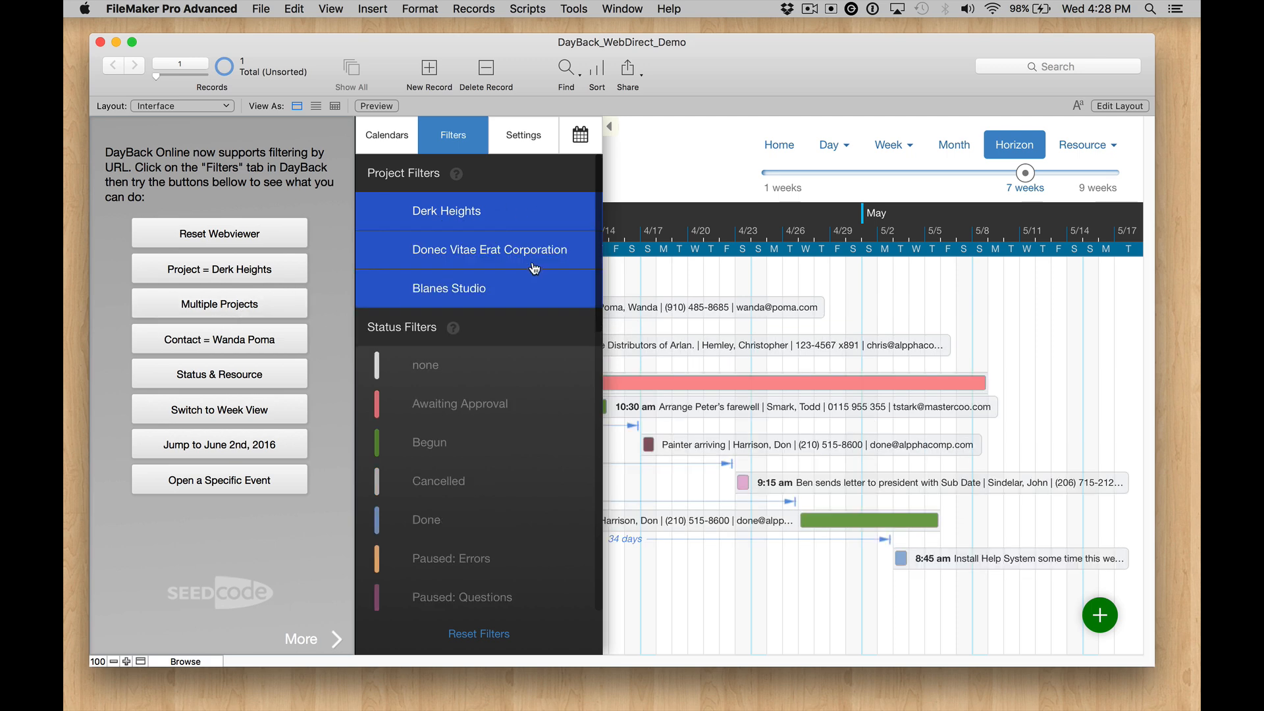
{"action": "mouse_move", "coordinate": [518, 281]}
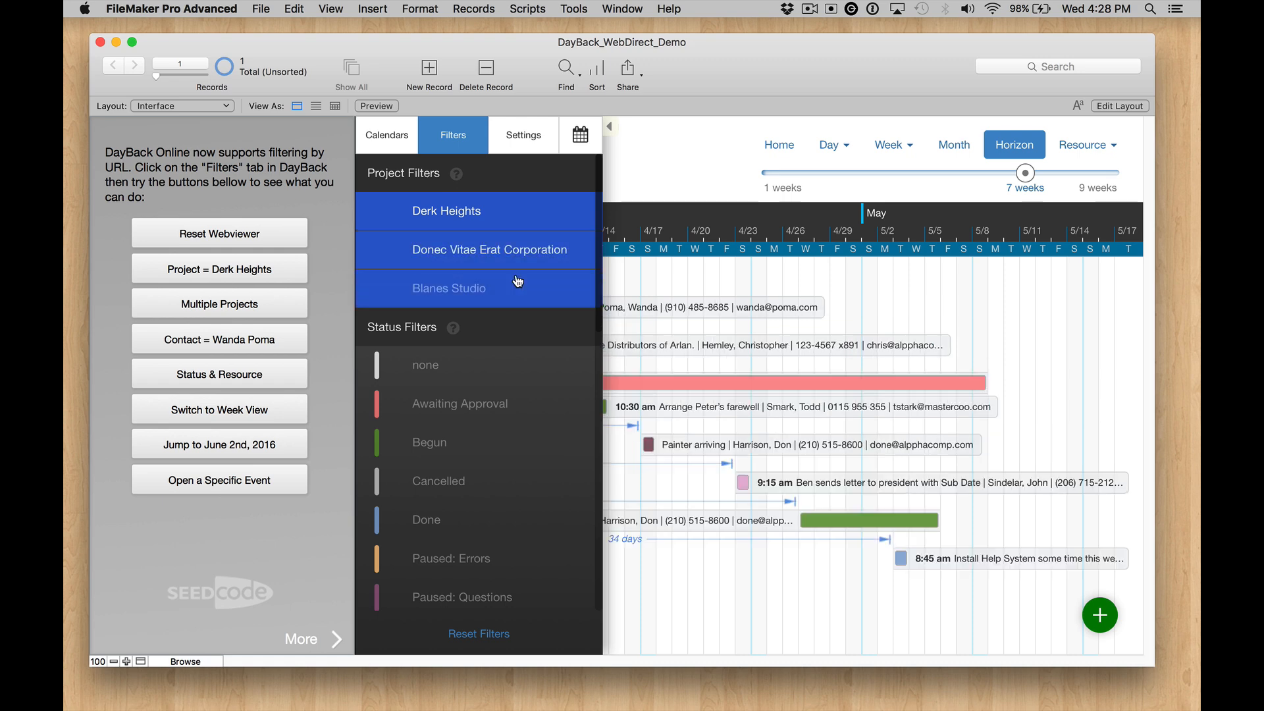
{"action": "left_click", "coordinate": [610, 126]}
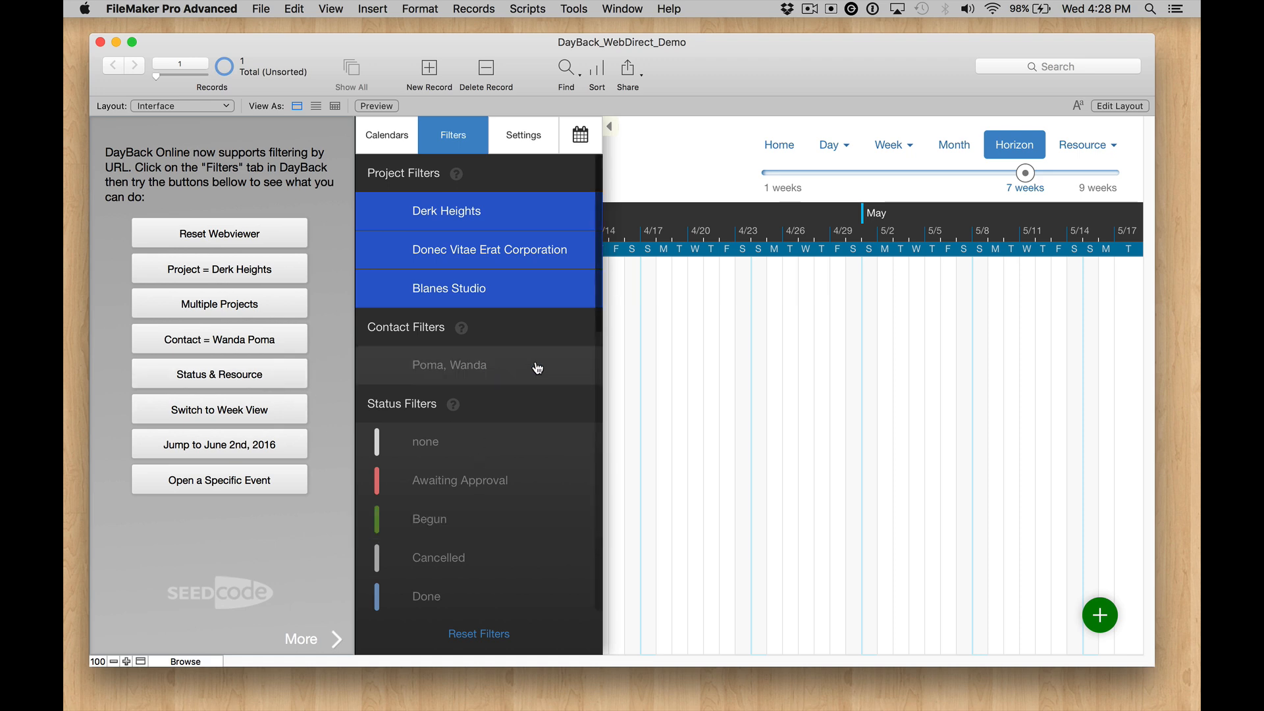
Step: Review the status and resource filters, then reset the calendar to show all events
{"action": "scroll", "scroll_direction": "down", "scroll_amount": 3}
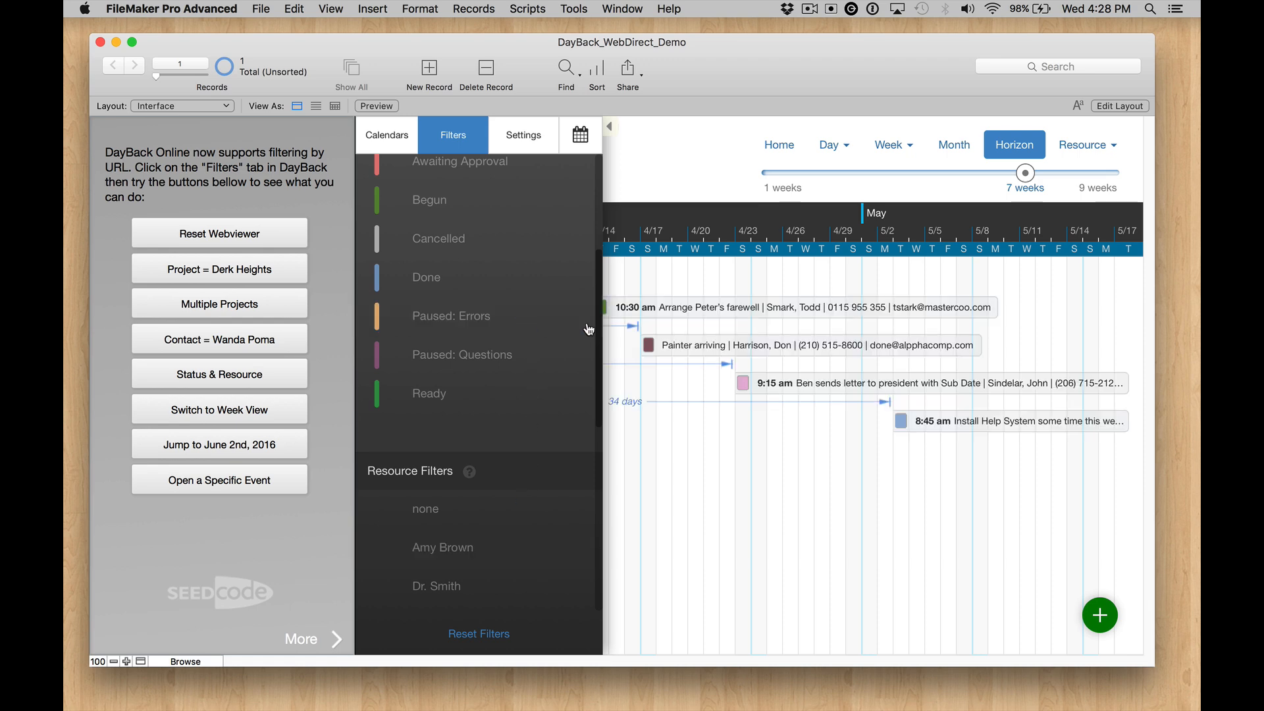
{"action": "mouse_move", "coordinate": [643, 167]}
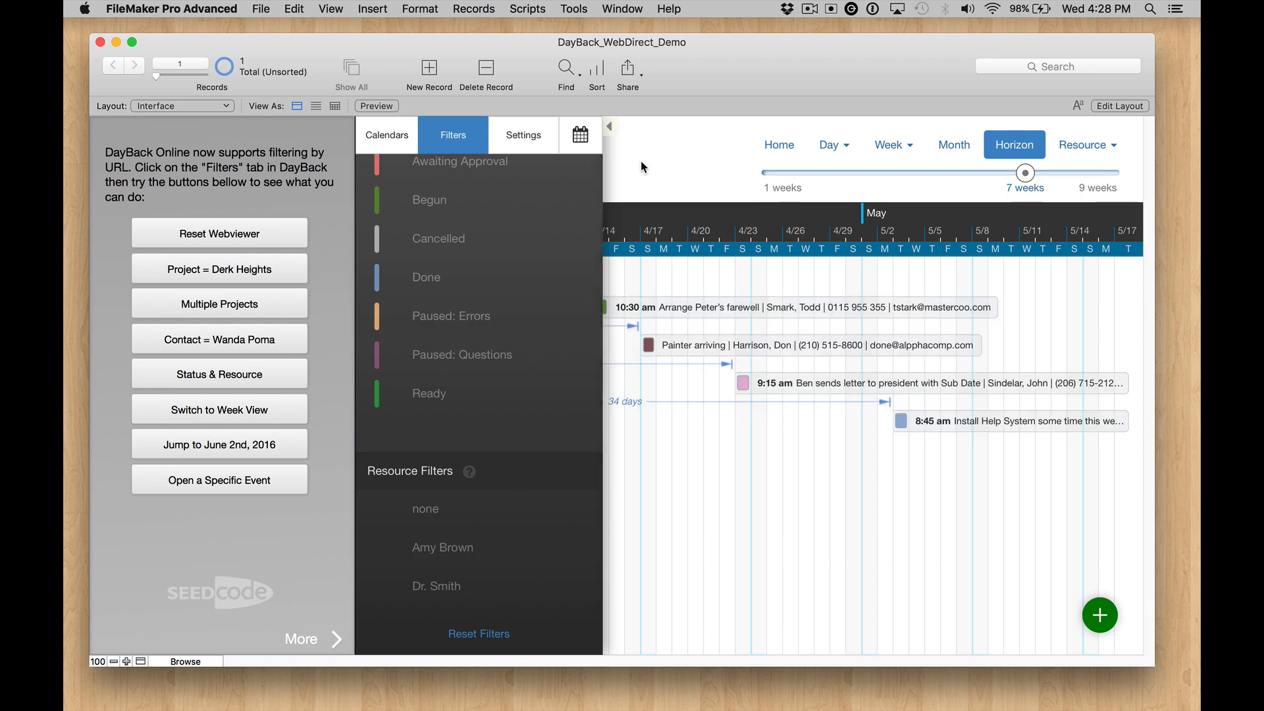
{"action": "left_click", "coordinate": [608, 127]}
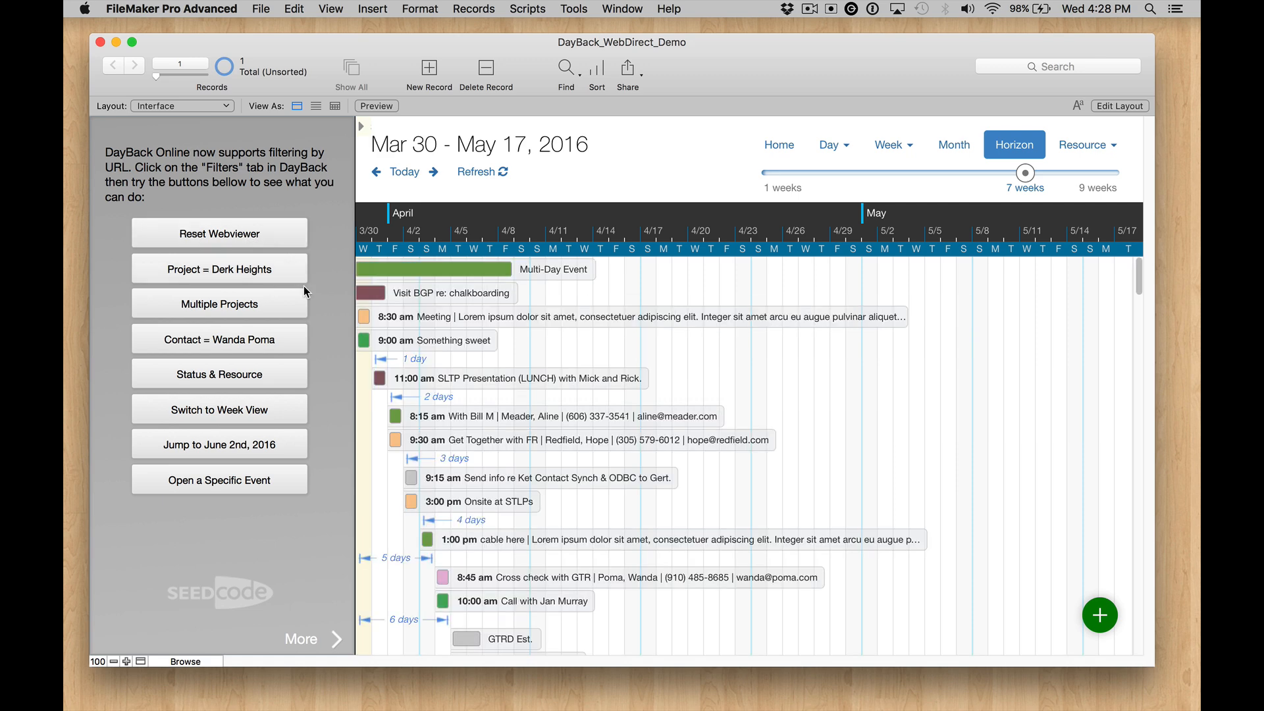
Step: Jump the calendar to June 2nd, 2016 by resource, then show the 'Cross check with GTR' event details
{"action": "left_click", "coordinate": [218, 409]}
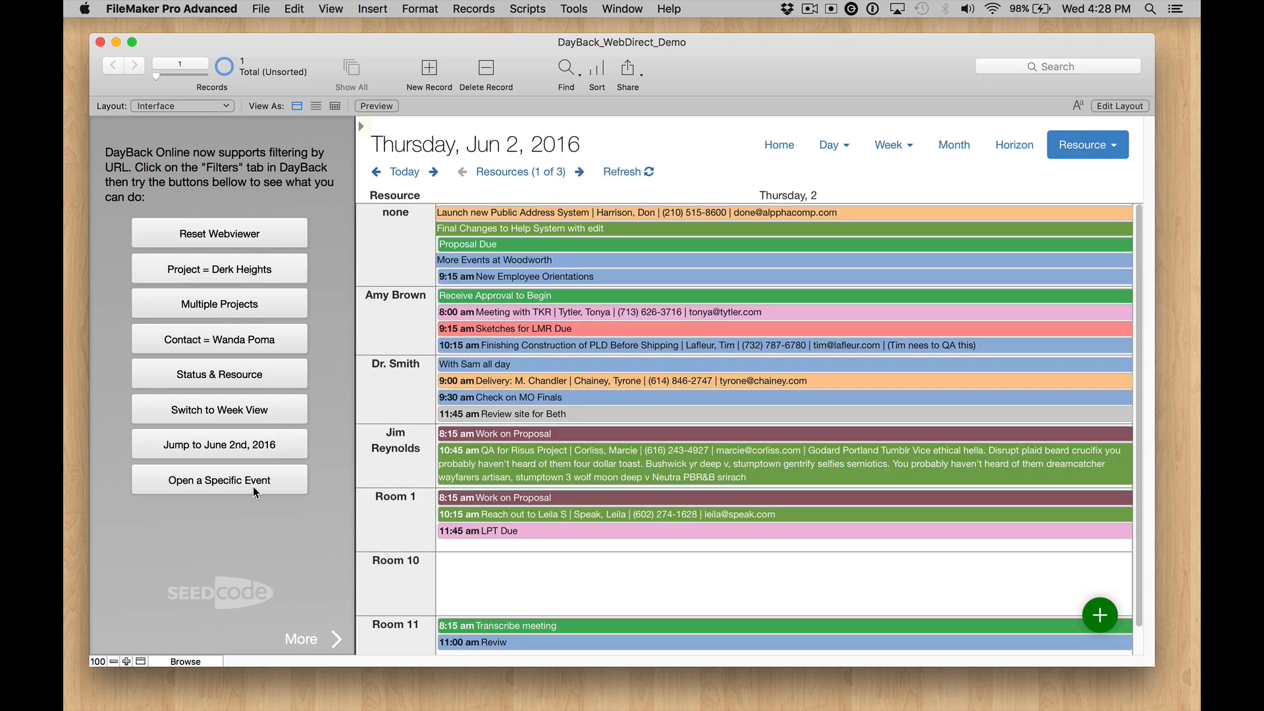
{"action": "left_click", "coordinate": [1014, 145]}
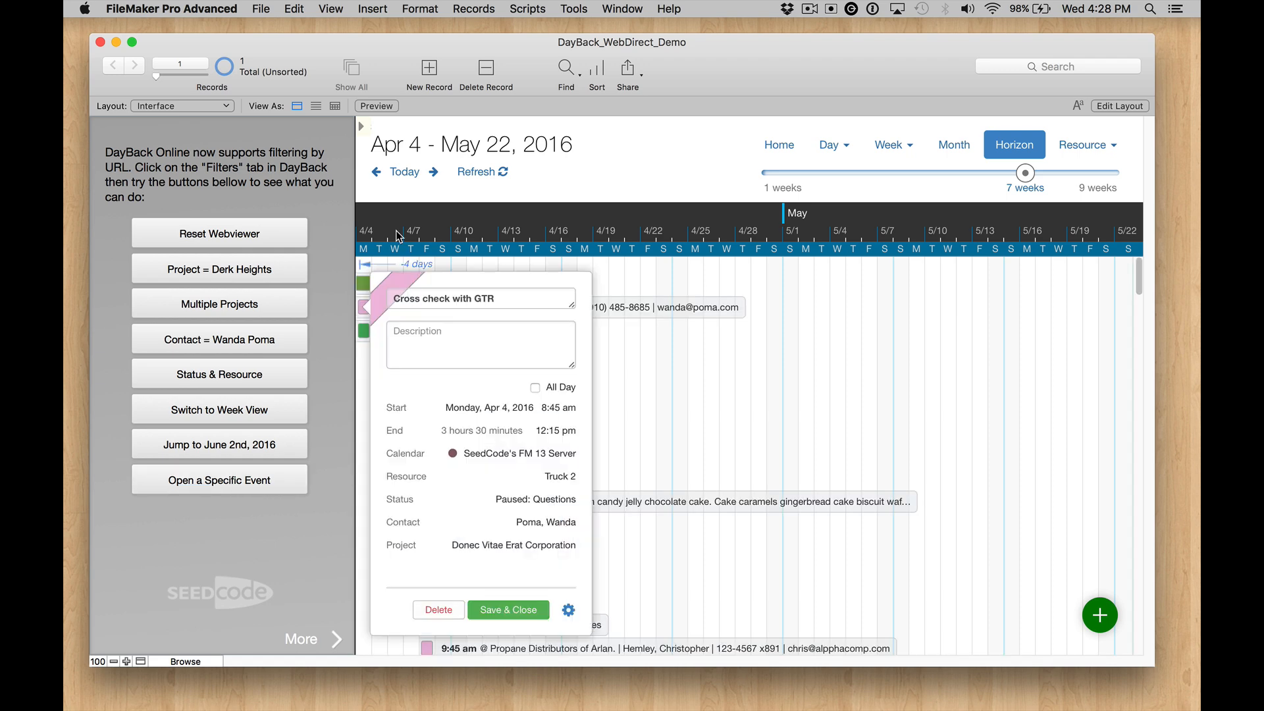
{"action": "mouse_move", "coordinate": [394, 316]}
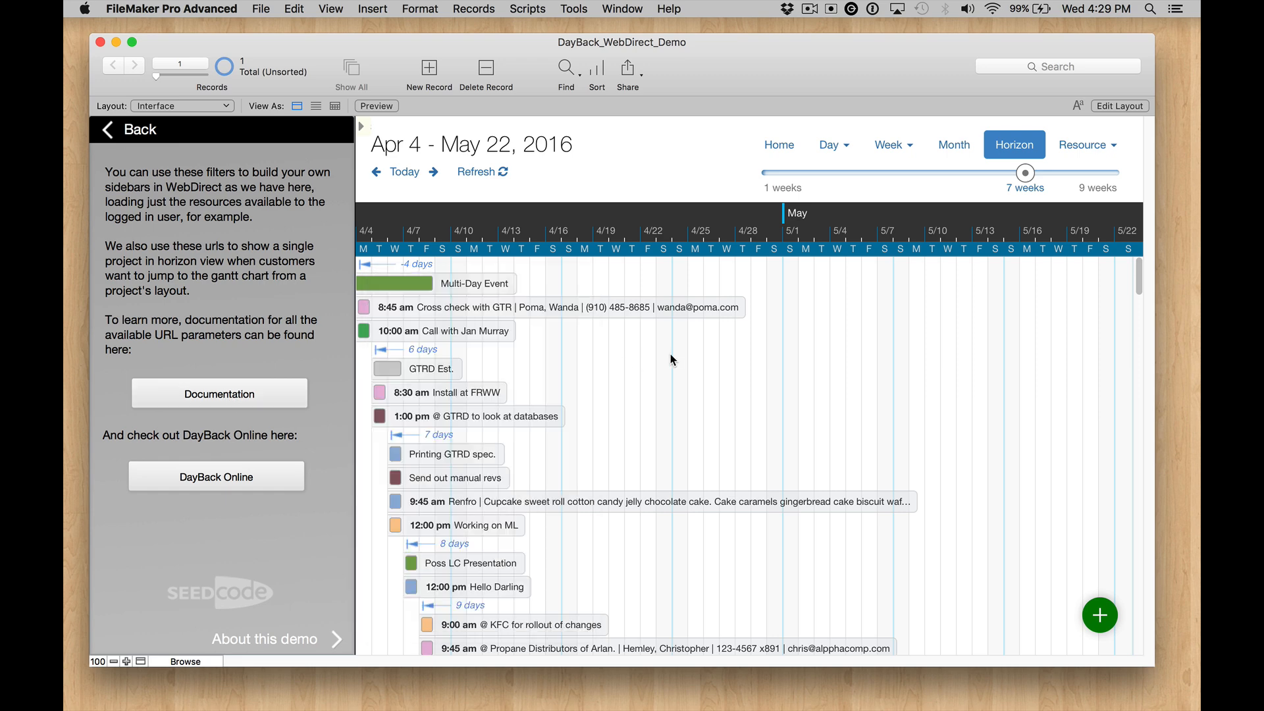
{"action": "mouse_move", "coordinate": [308, 423]}
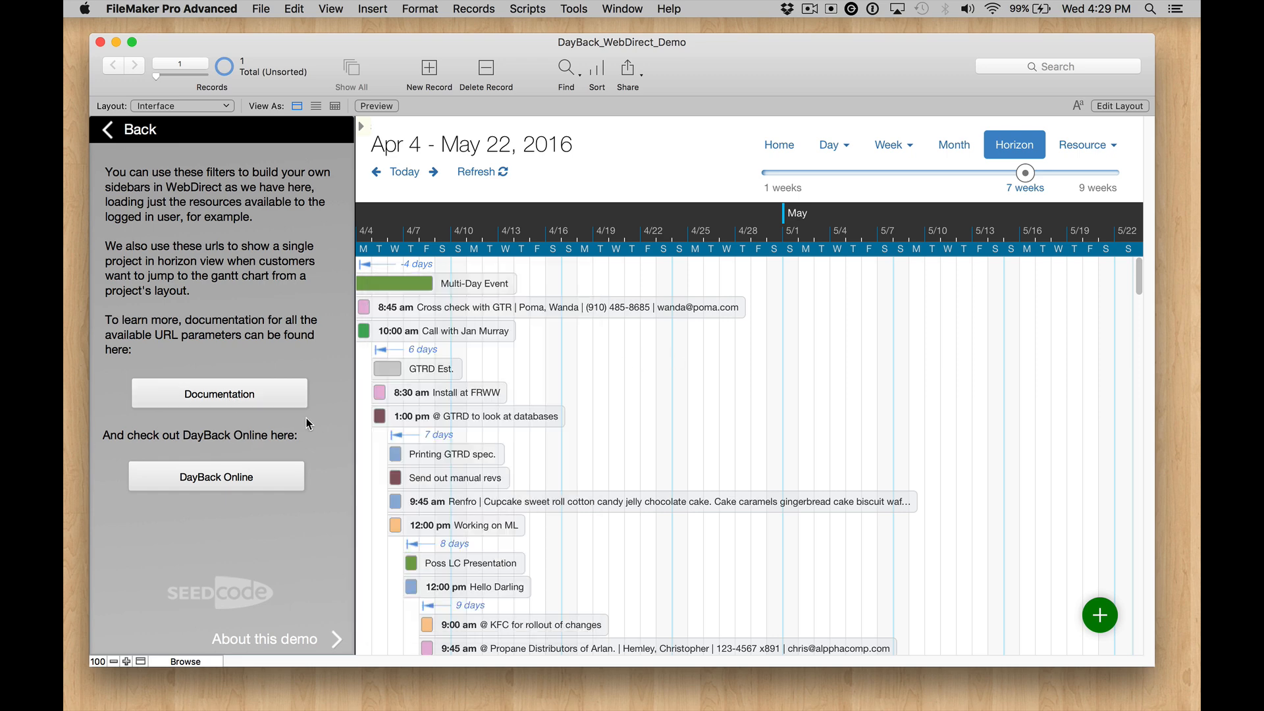
{"action": "mouse_move", "coordinate": [700, 174]}
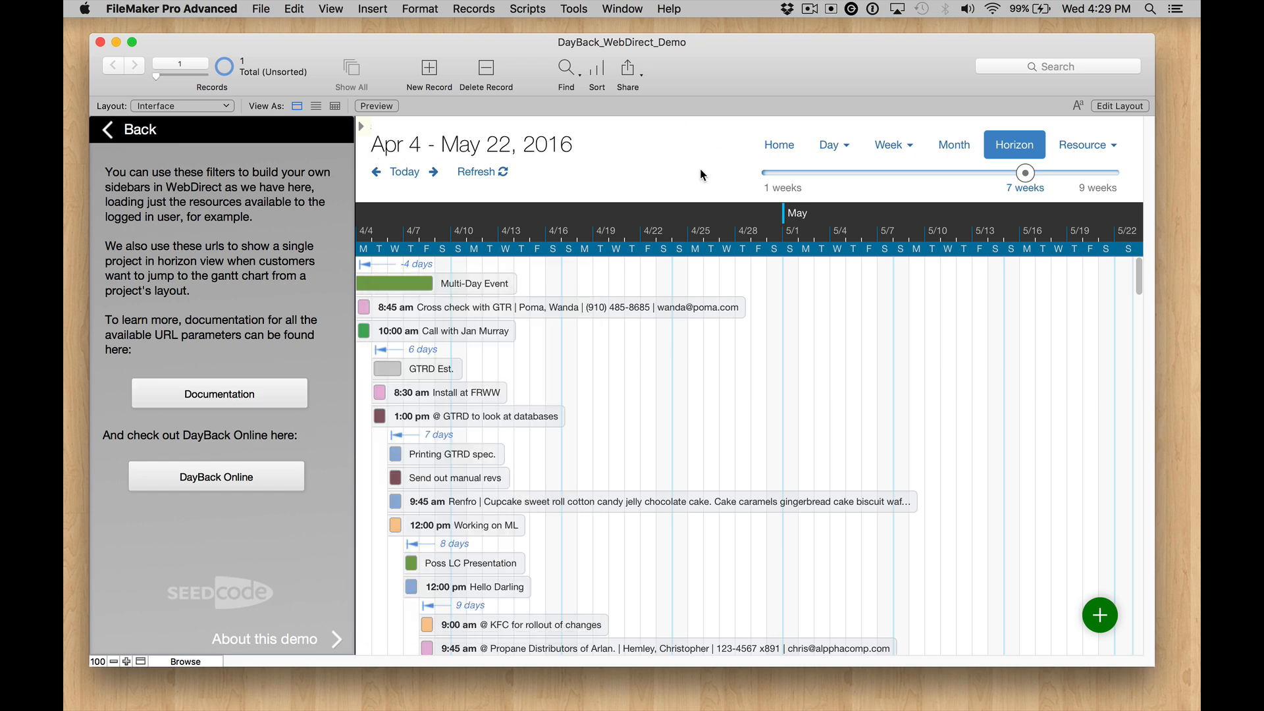
{"action": "mouse_move", "coordinate": [261, 506]}
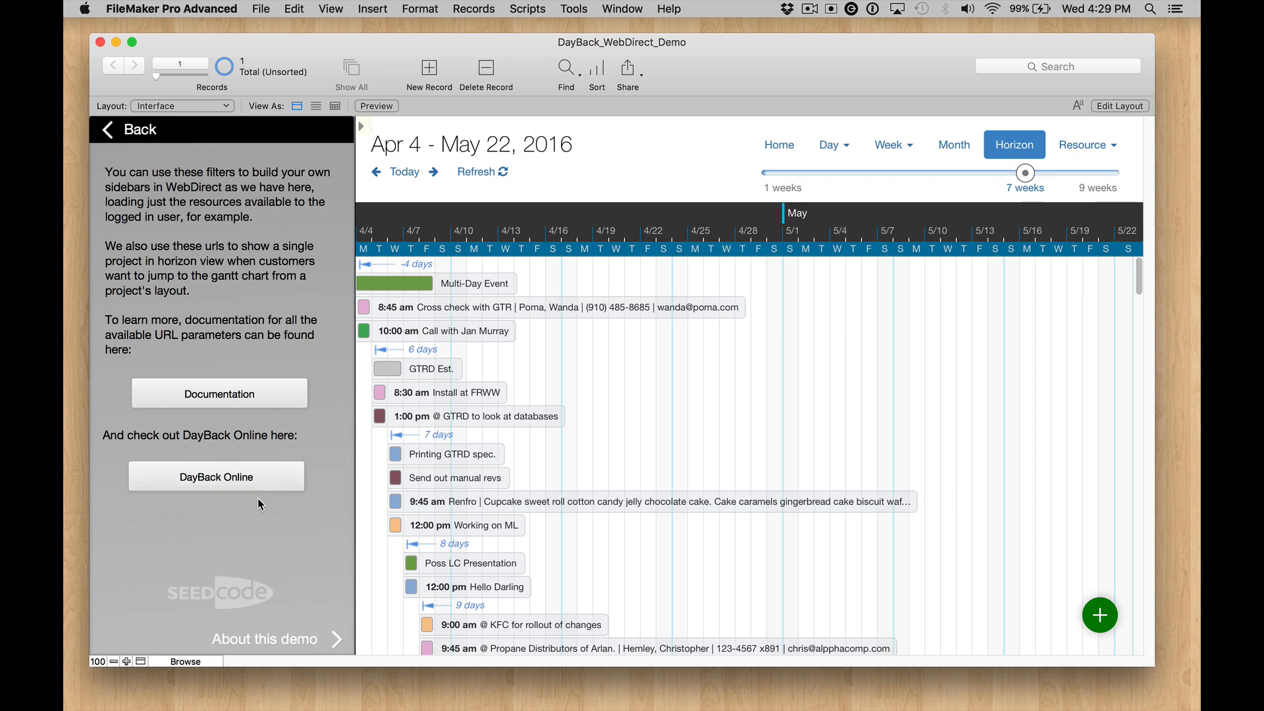
{"action": "mouse_move", "coordinate": [277, 493]}
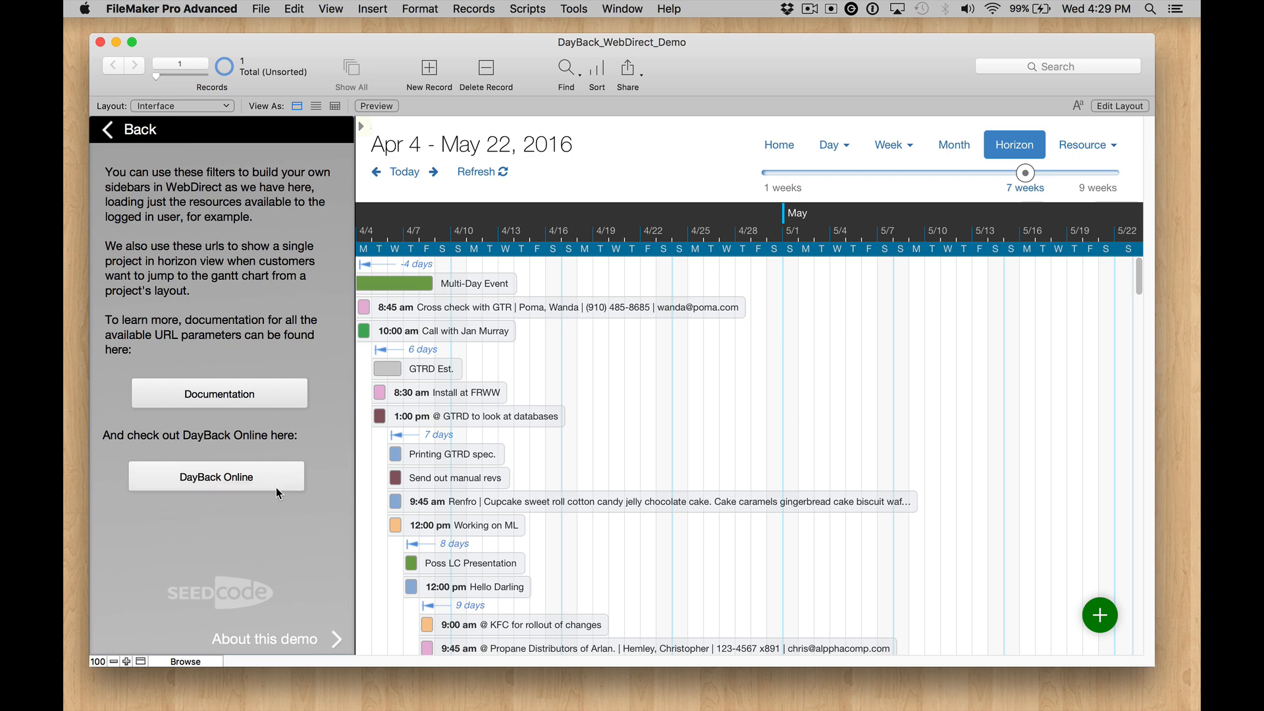
{"action": "mouse_move", "coordinate": [461, 164]}
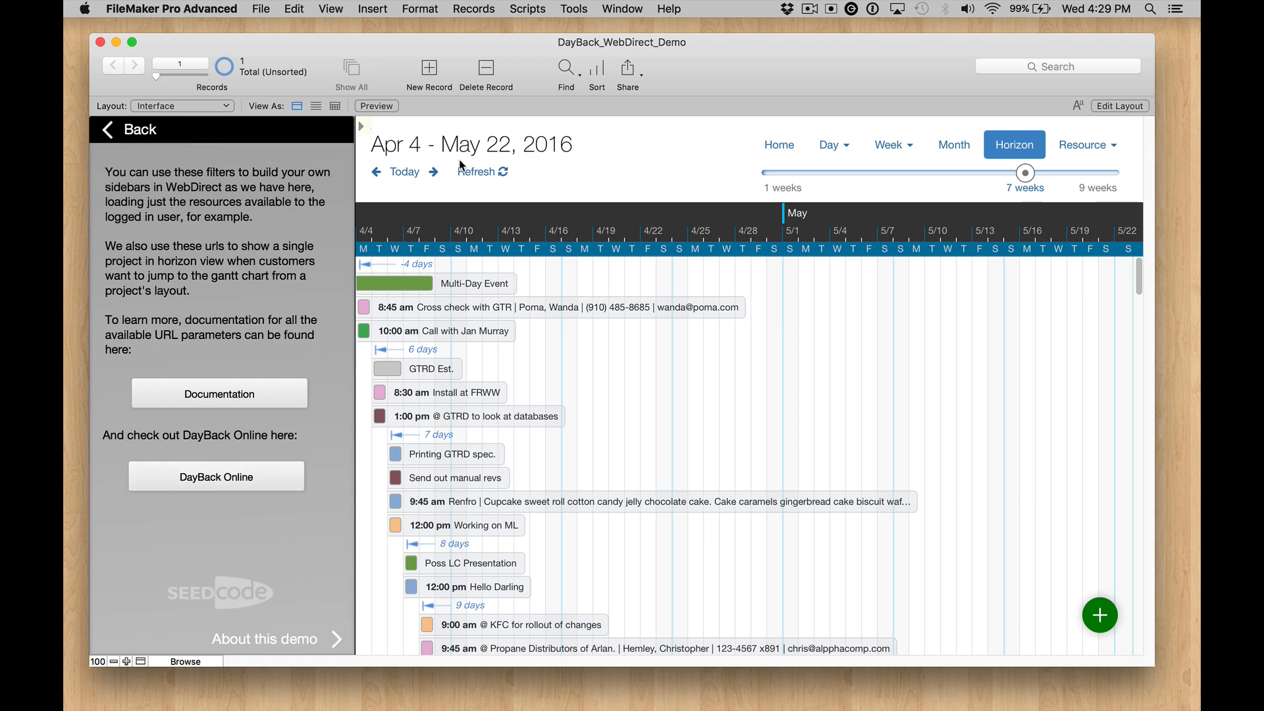
Step: Reopen the DayBack sidebar and show the account settings page with the user token
{"action": "left_click", "coordinate": [453, 134]}
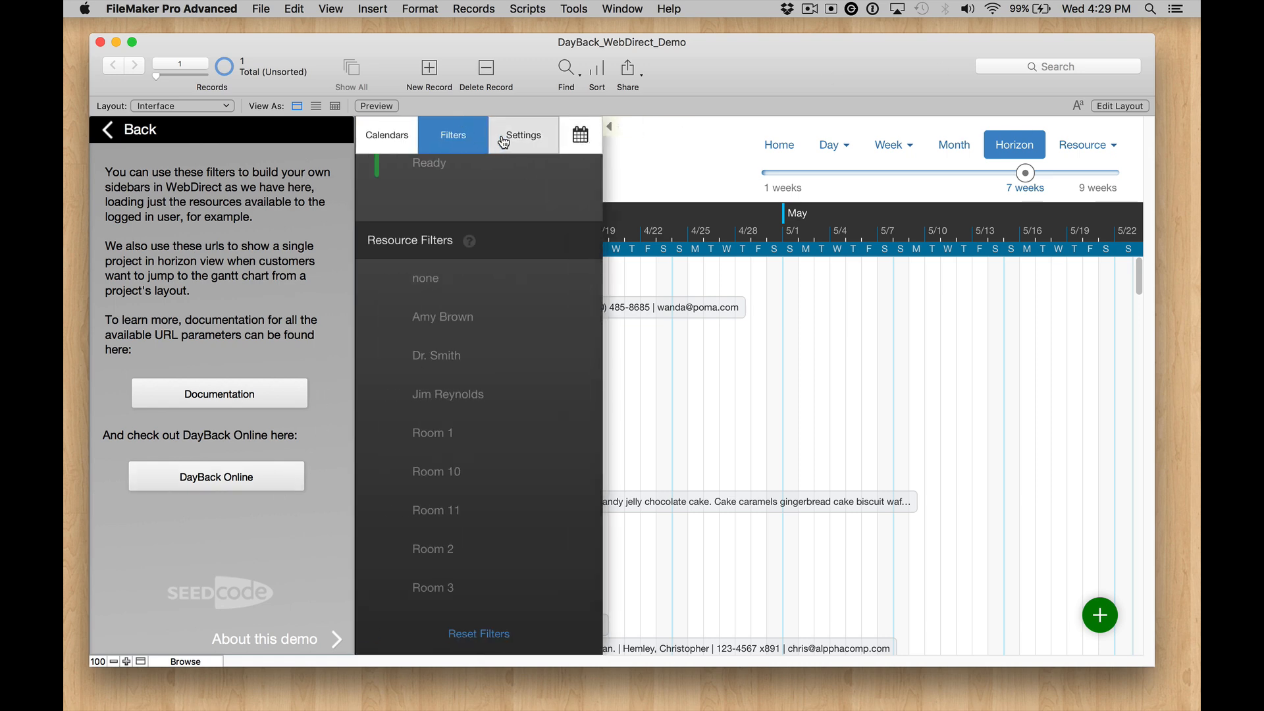
{"action": "left_click", "coordinate": [524, 134]}
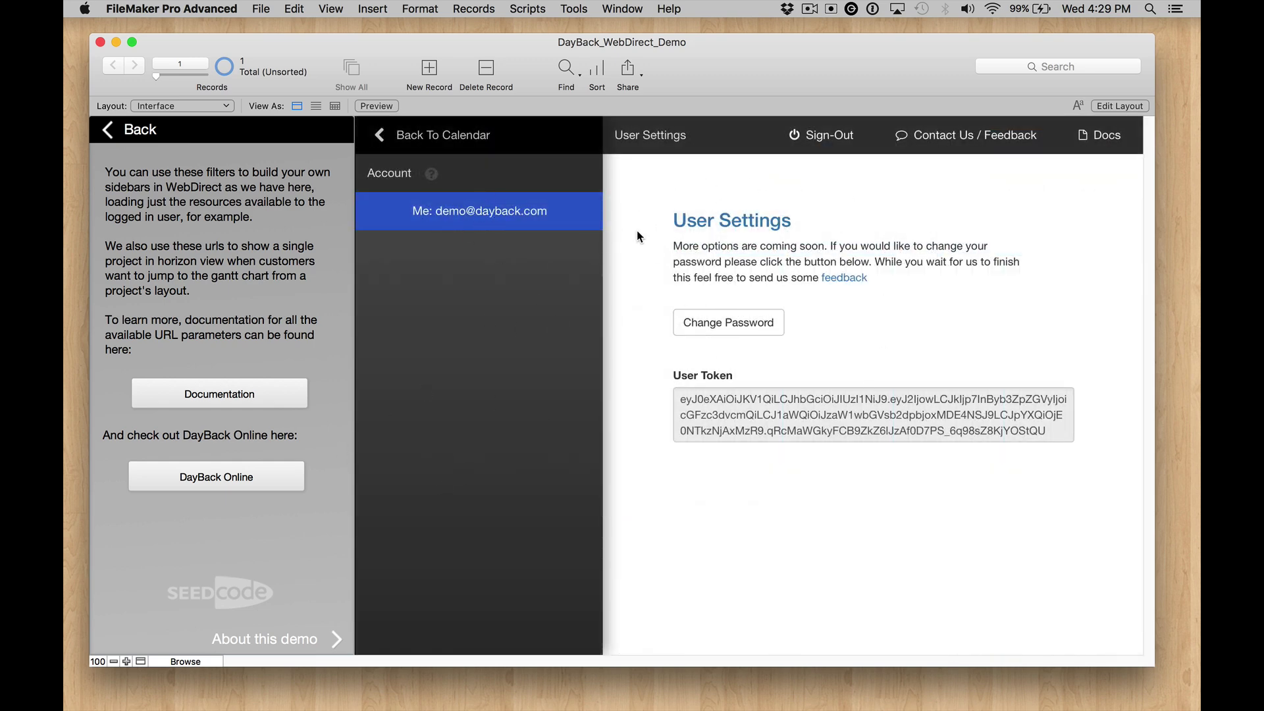
{"action": "mouse_move", "coordinate": [741, 199]}
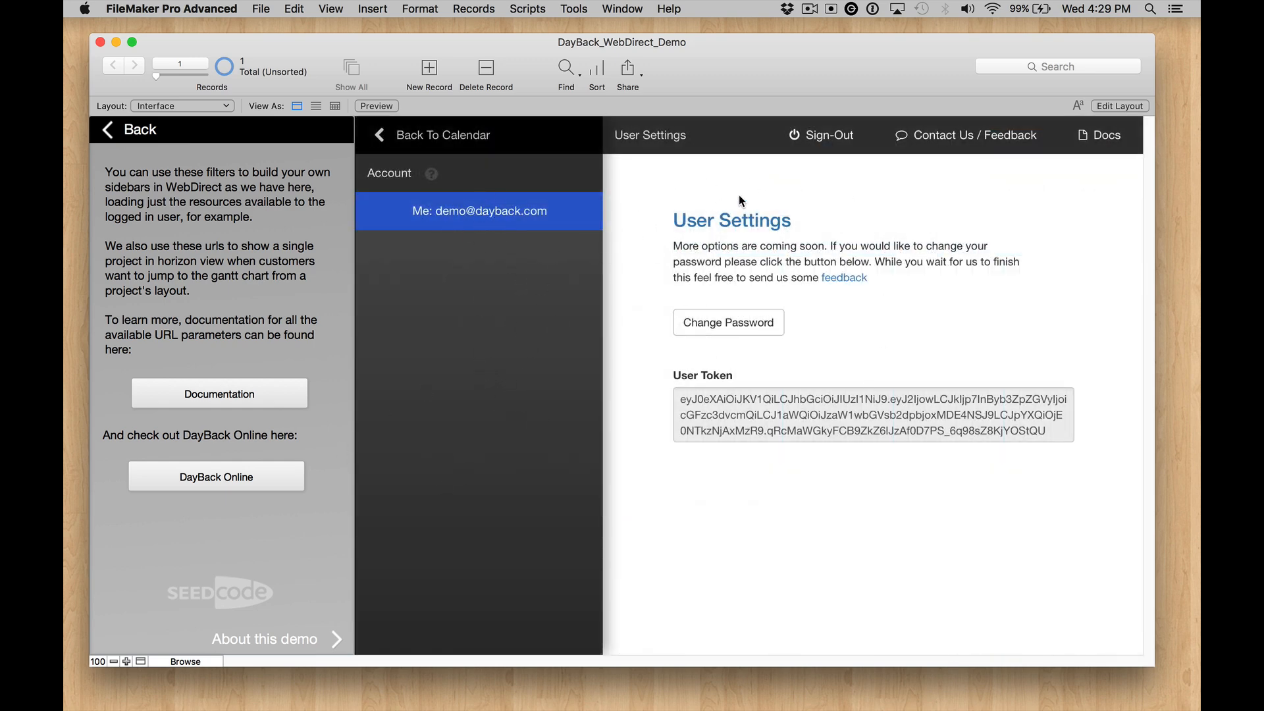
{"action": "mouse_move", "coordinate": [472, 147]}
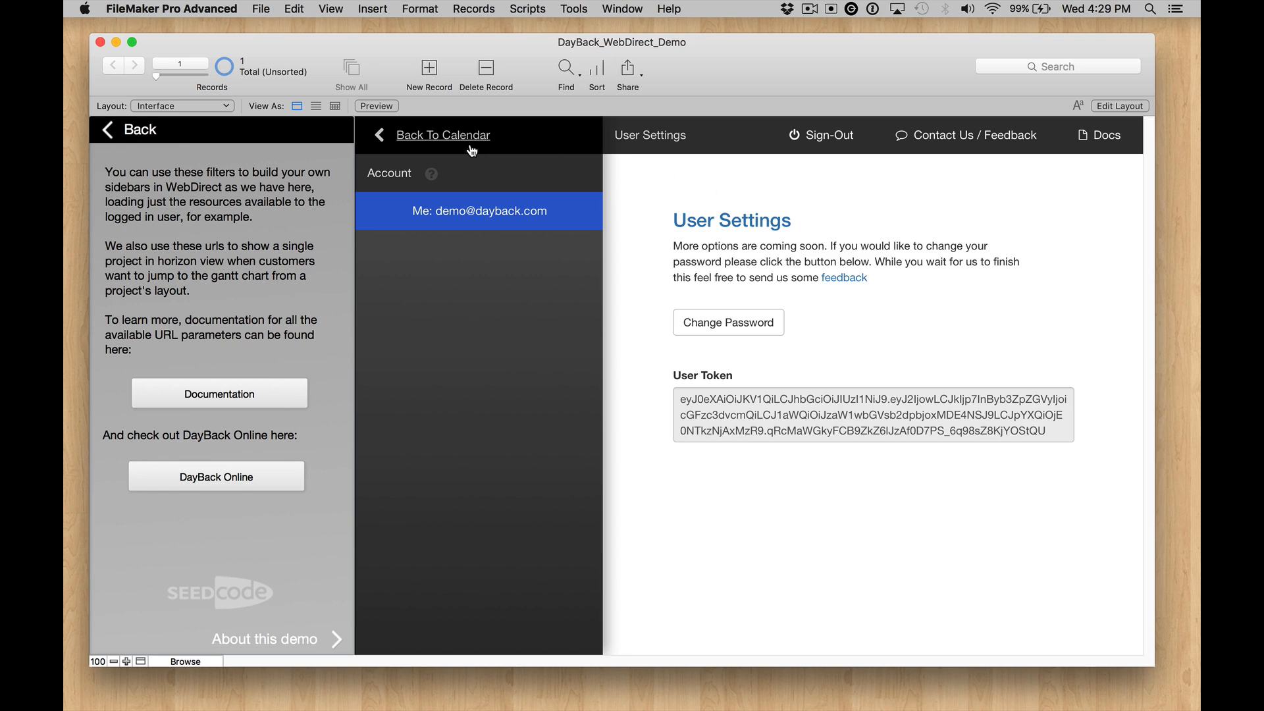
{"action": "mouse_move", "coordinate": [237, 462]}
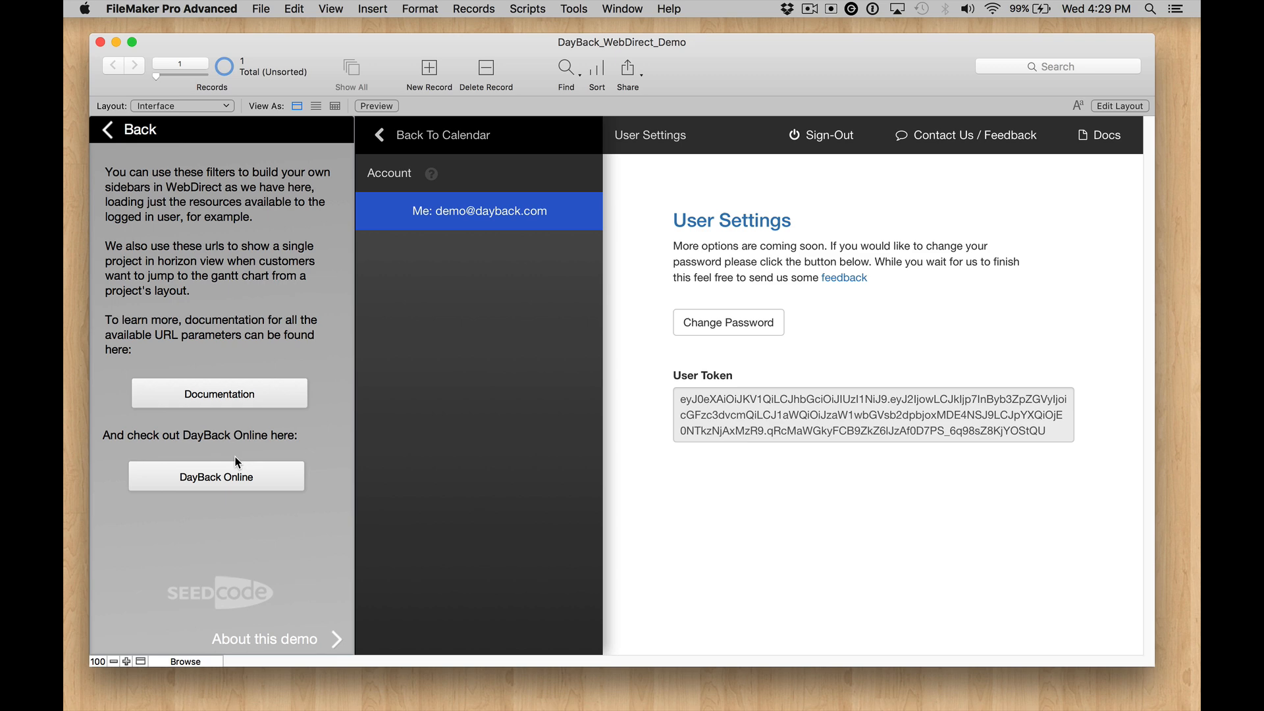